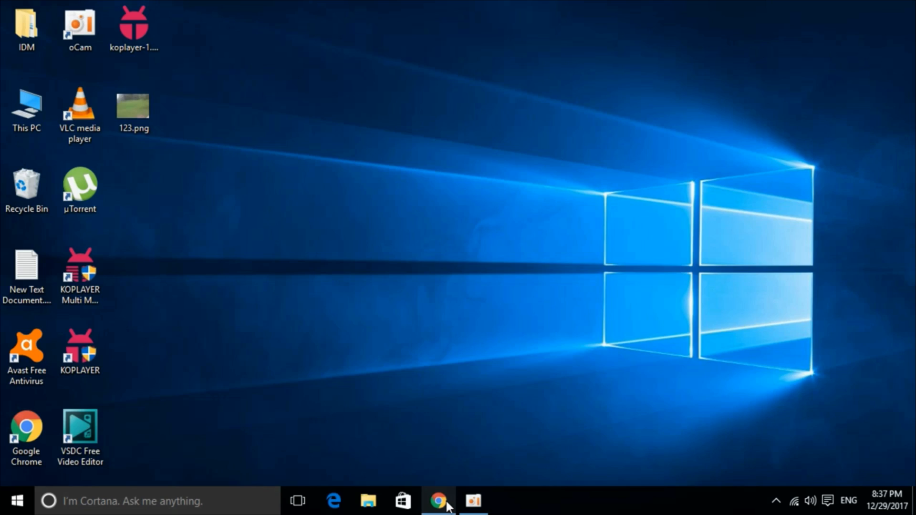
Bring Chrome forward on the dllme.com msvcr110.dll page and scroll to the download section
left_click(436, 501)
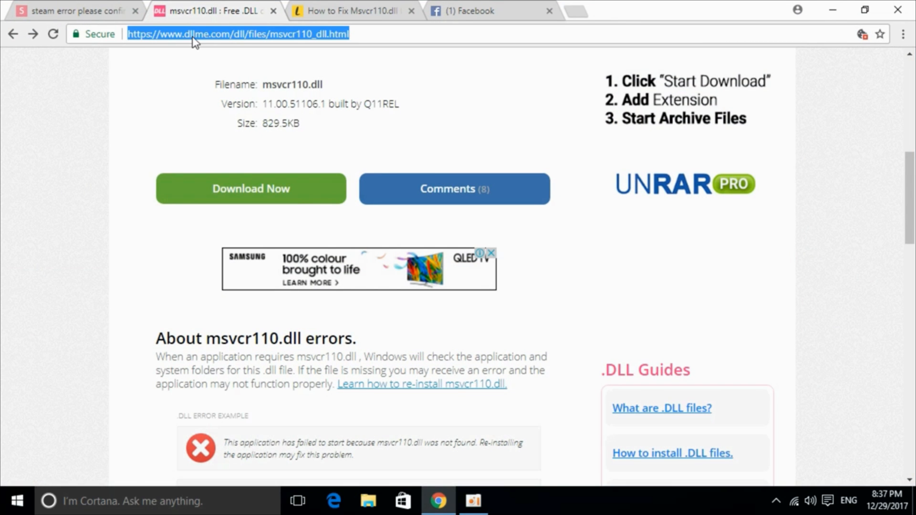
scroll("up", 3)
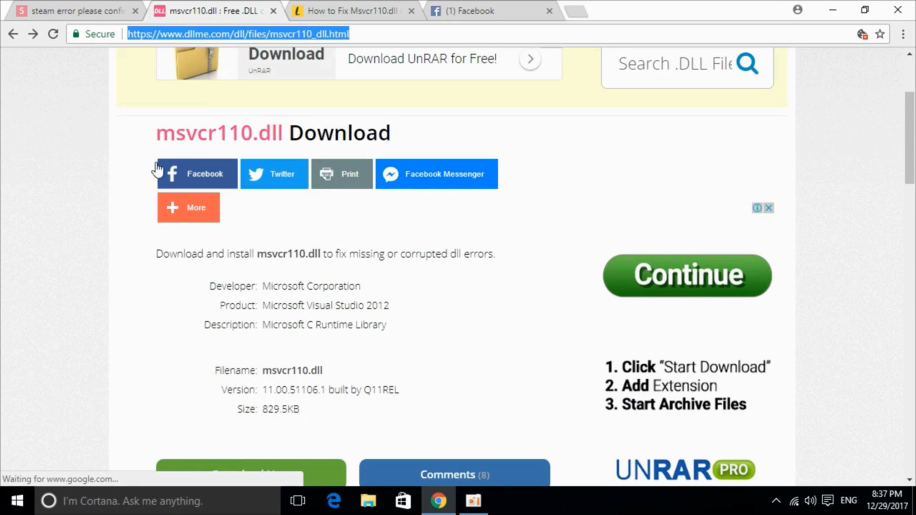
mouse_move(270, 135)
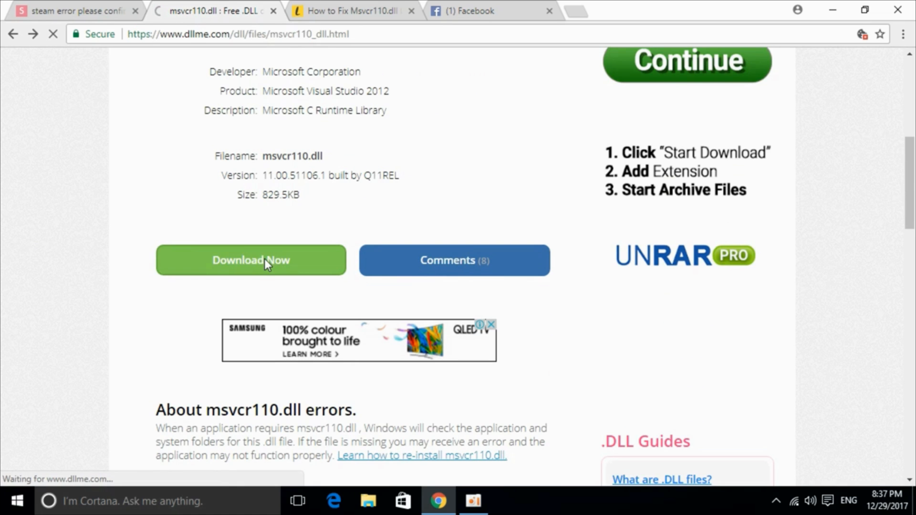
Pass the DLLme captcha (retrying after 'ls5' with '90') and download msvcr110.zip
left_click(251, 260)
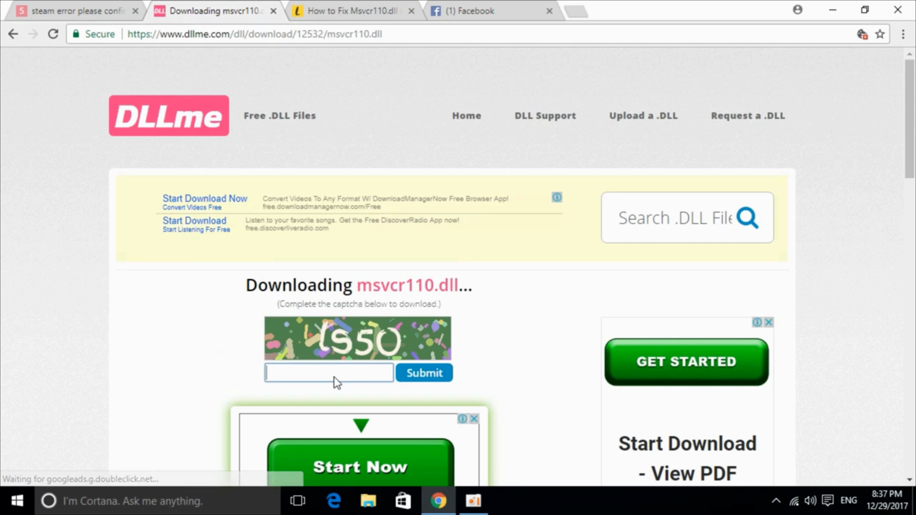
type("ls50")
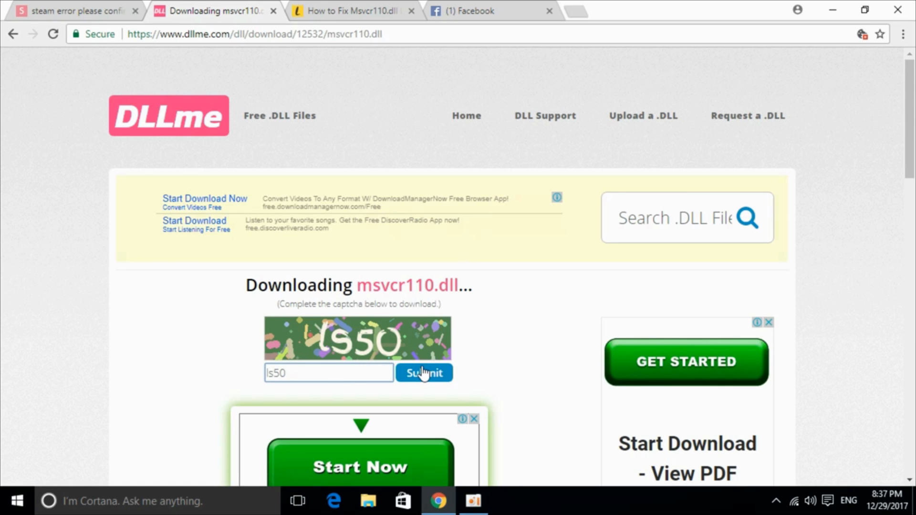
left_click(425, 373)
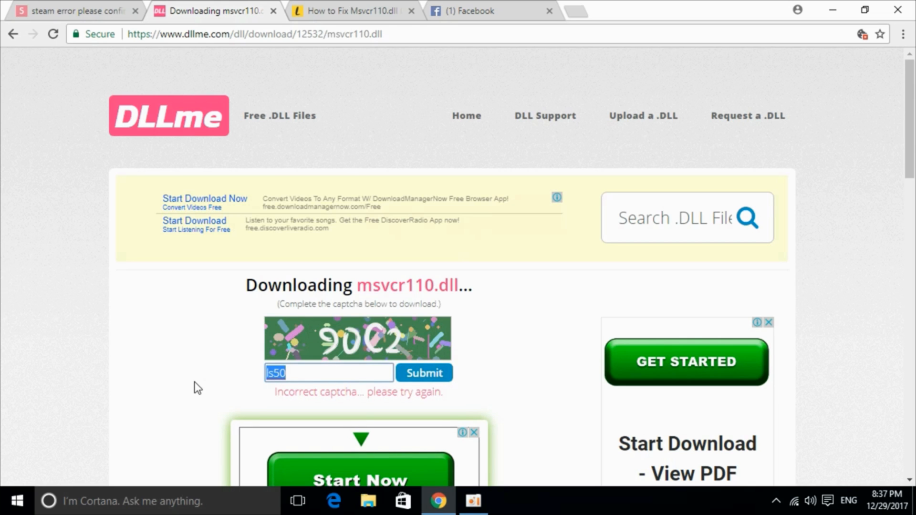
type("90C2")
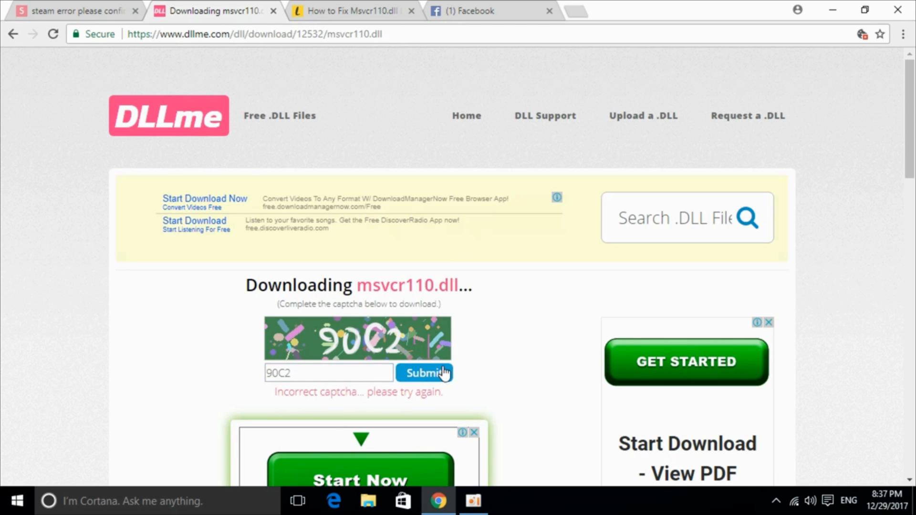
left_click(425, 374)
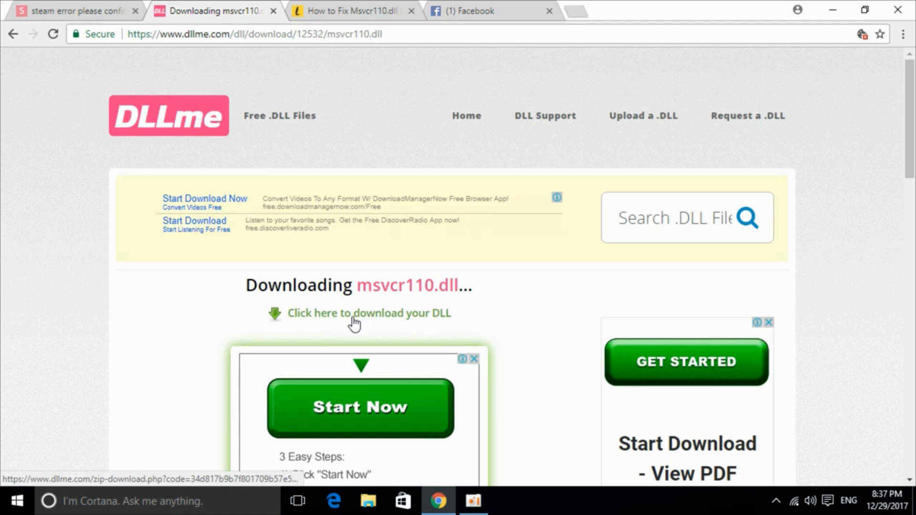
left_click(370, 314)
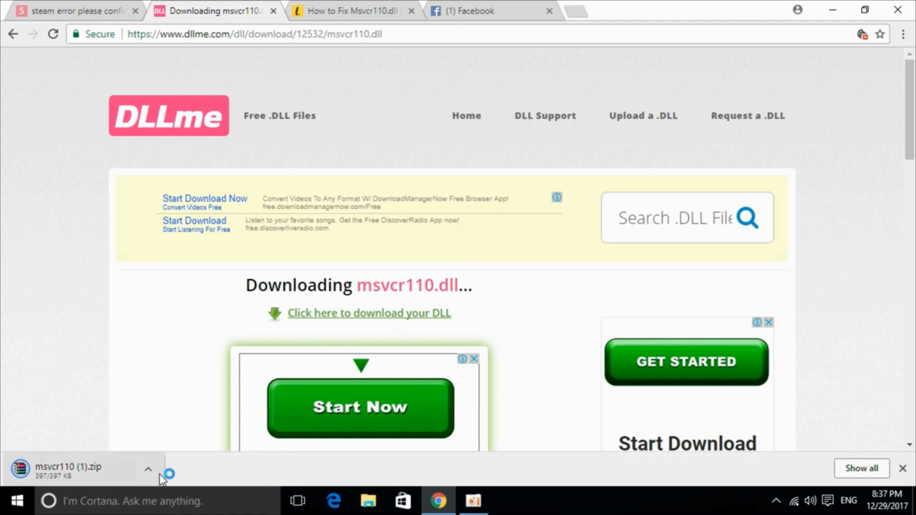
left_click(367, 501)
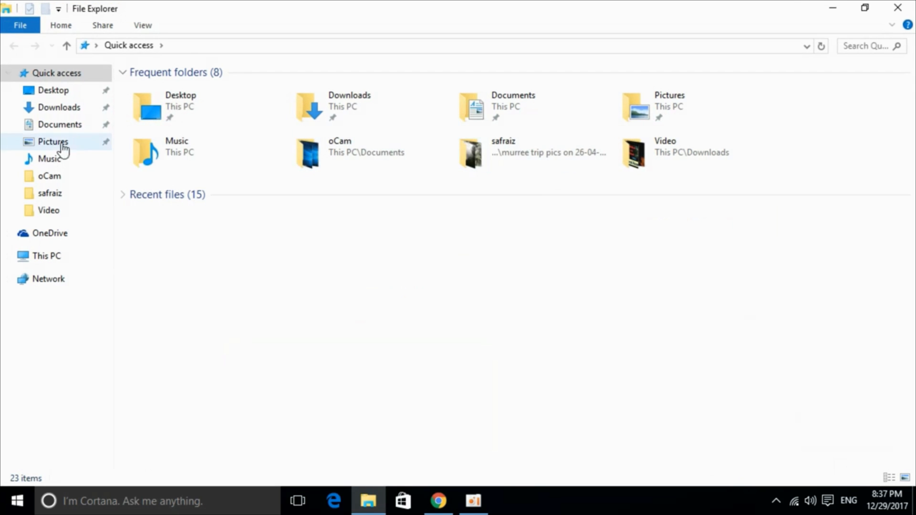
Extract msvcr110 (1).zip in Downloads and bring up msvcr110.dll's context menu
left_click(58, 108)
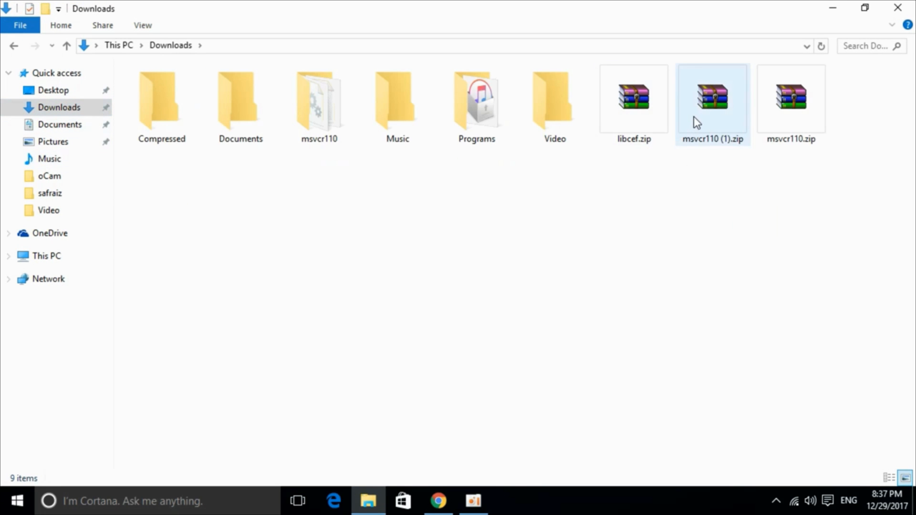
double_click(713, 98)
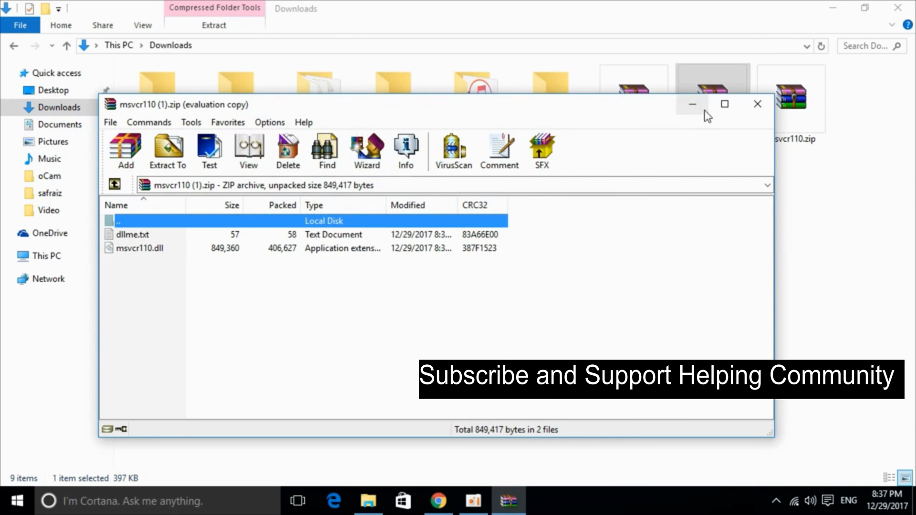
left_click(758, 104)
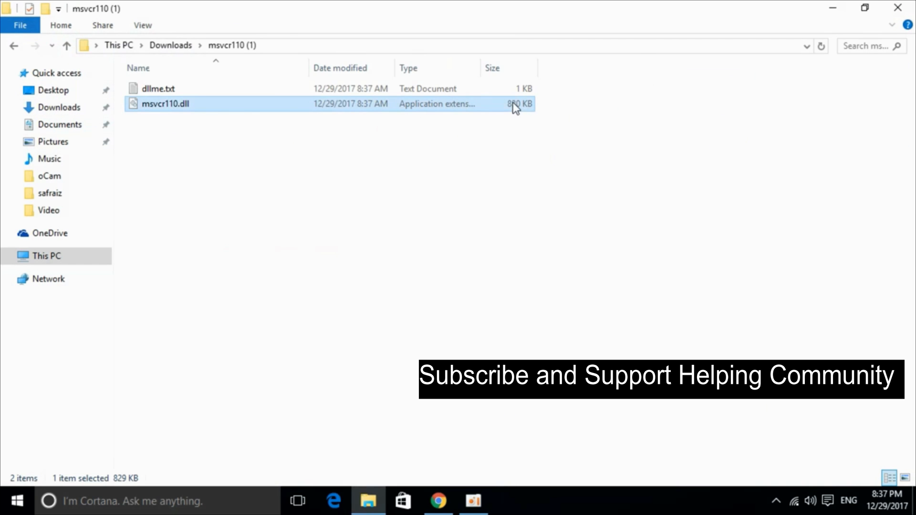
mouse_move(164, 107)
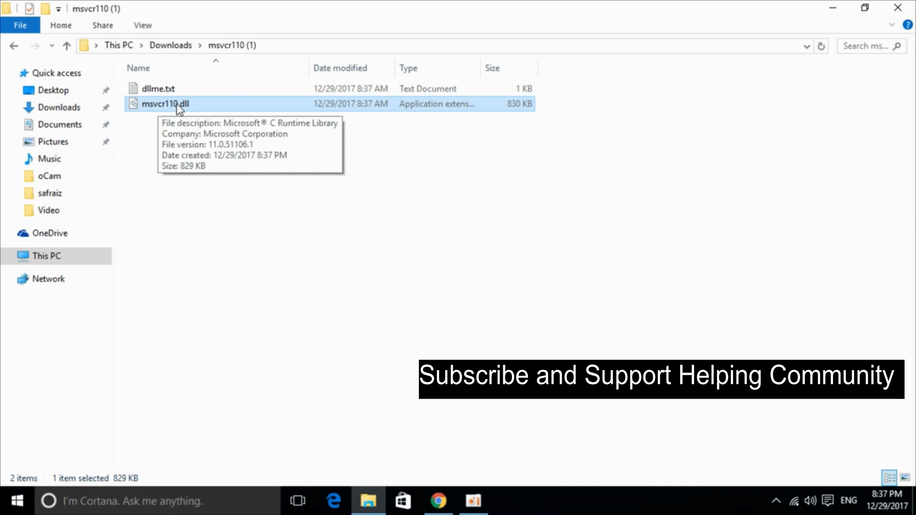
right_click(172, 104)
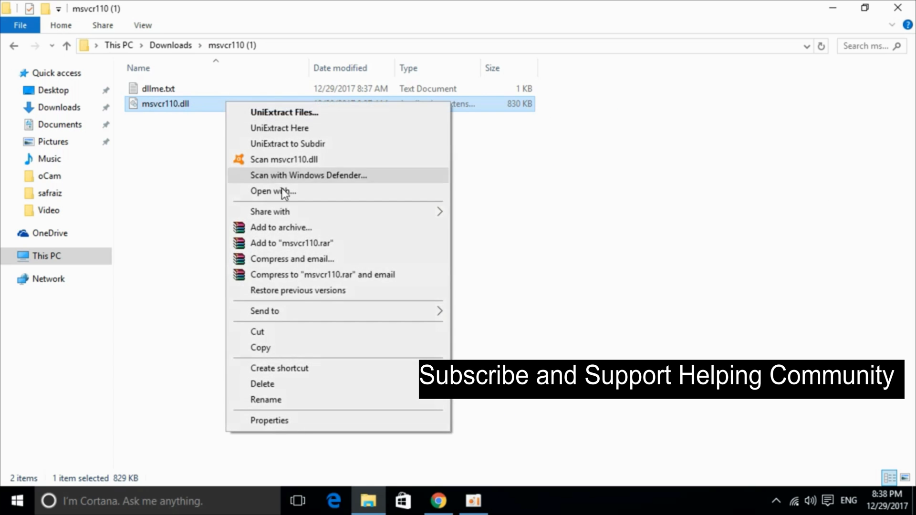
Copy msvcr110.dll and navigate to C:\Windows\SysWOW64
left_click(46, 256)
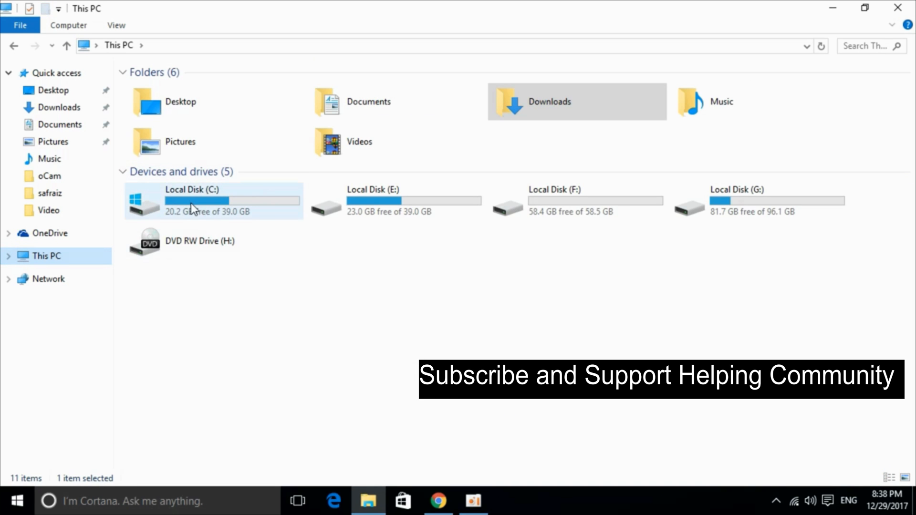
double_click(194, 202)
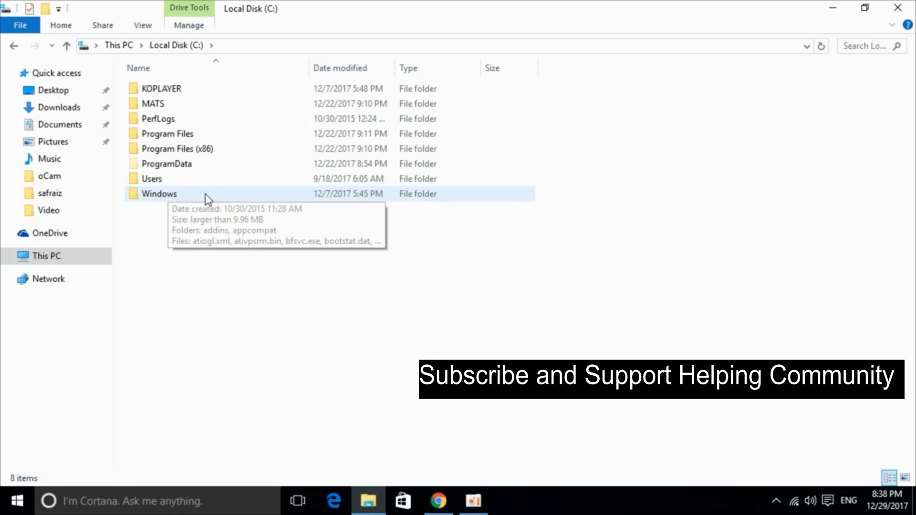
double_click(159, 194)
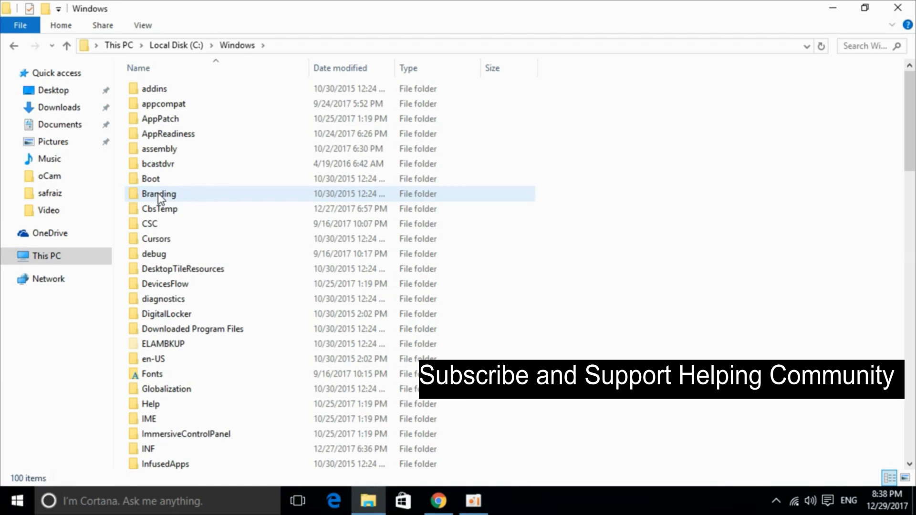
scroll("down", 3)
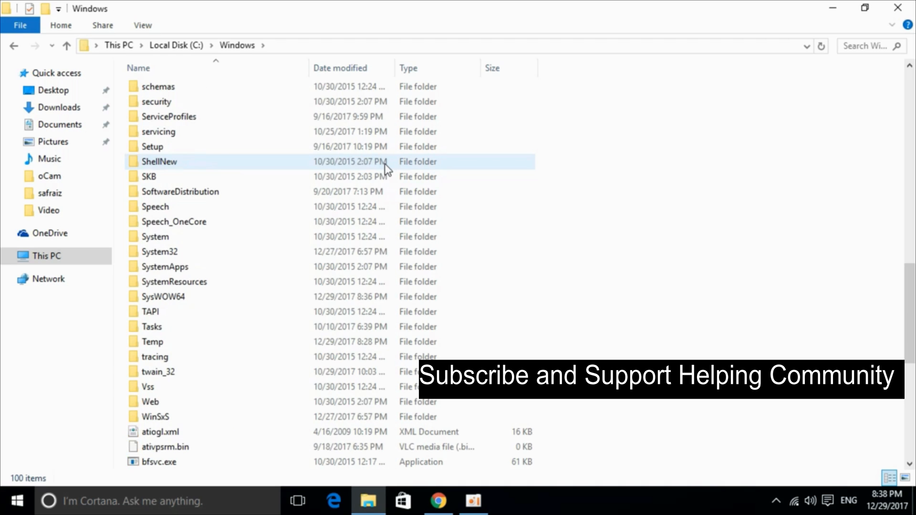
left_click(162, 297)
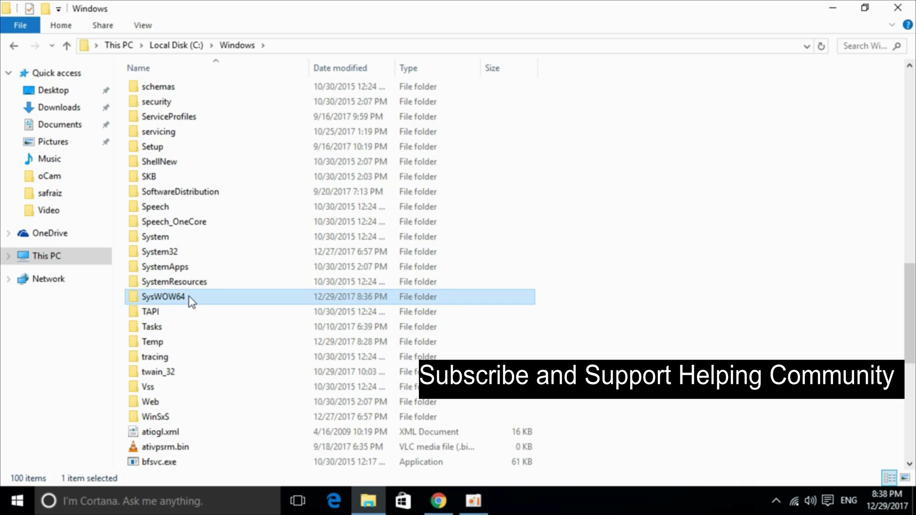
double_click(164, 297)
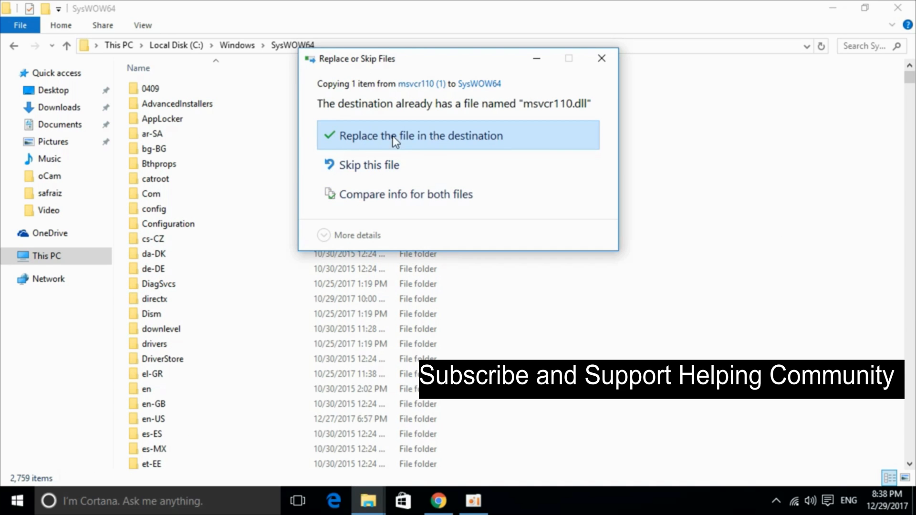
mouse_move(460, 140)
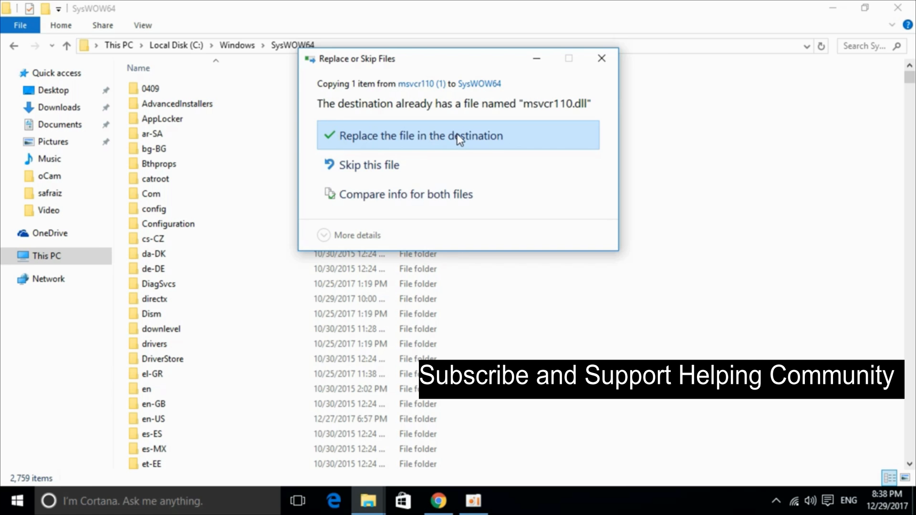
Replace the existing msvcr110.dll in SysWOW64 with admin permission, then return to Chrome
left_click(458, 136)
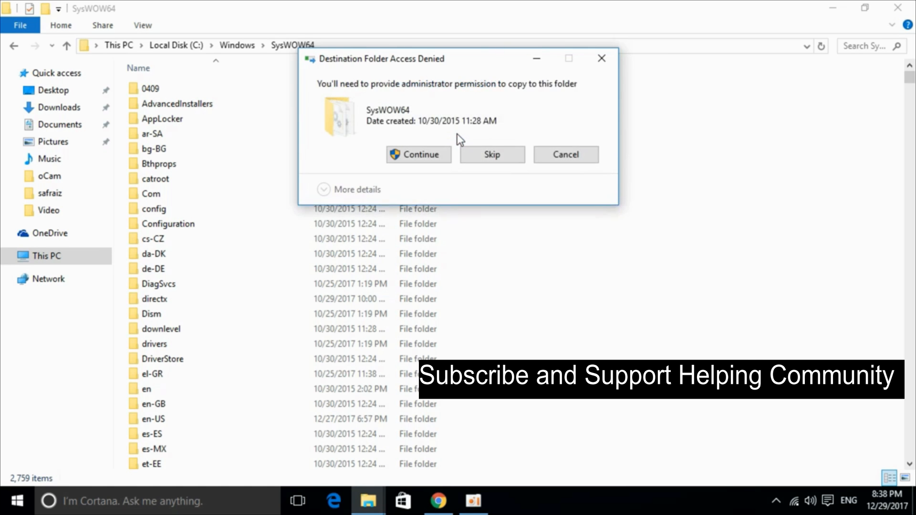
left_click(418, 154)
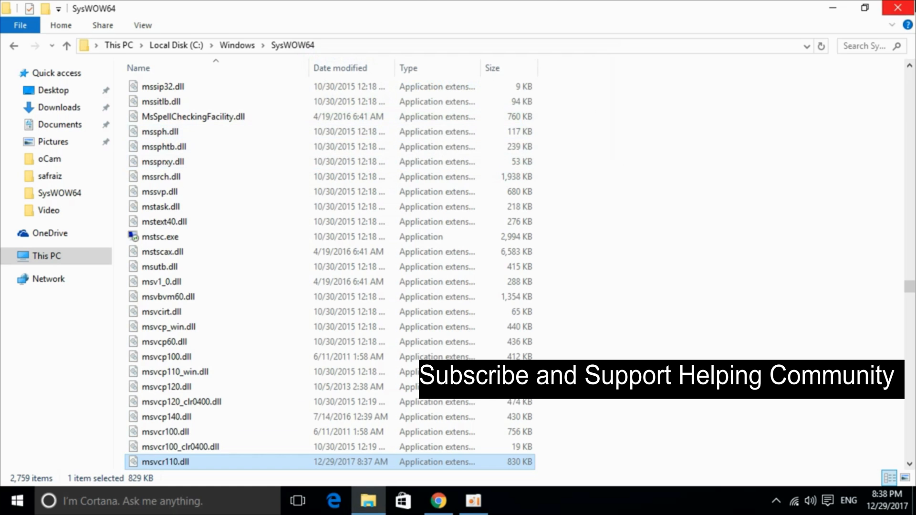
left_click(439, 499)
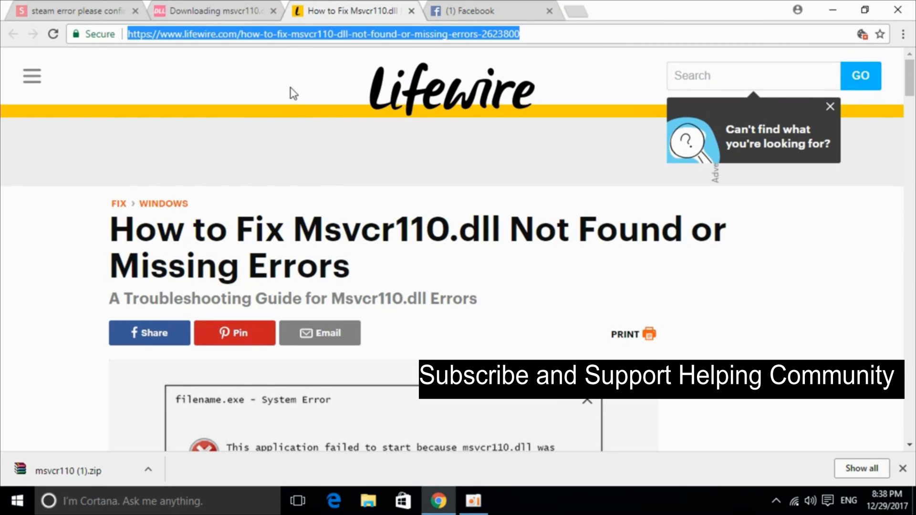
mouse_move(369, 276)
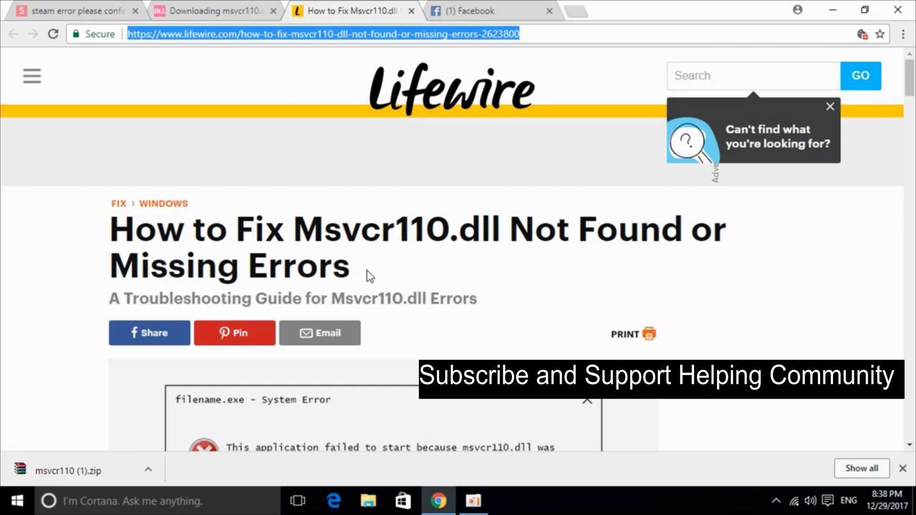
scroll("down", 3)
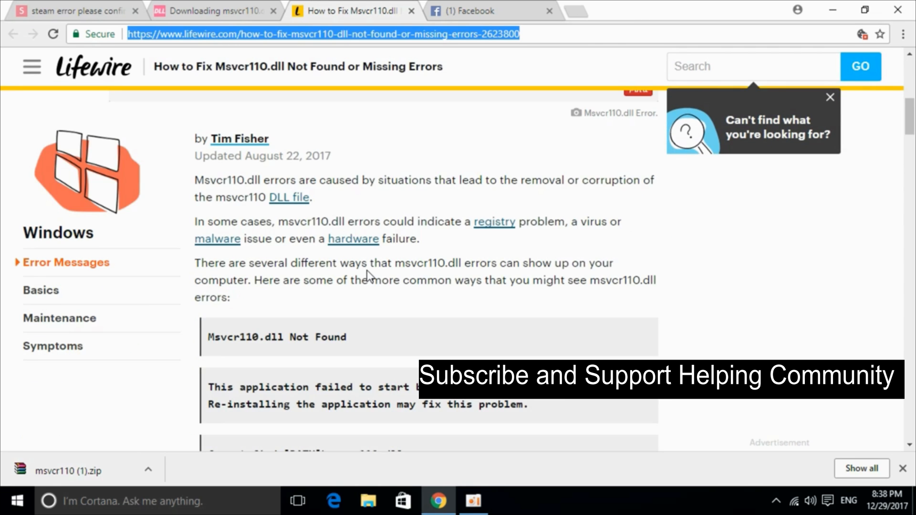
scroll("down", 3)
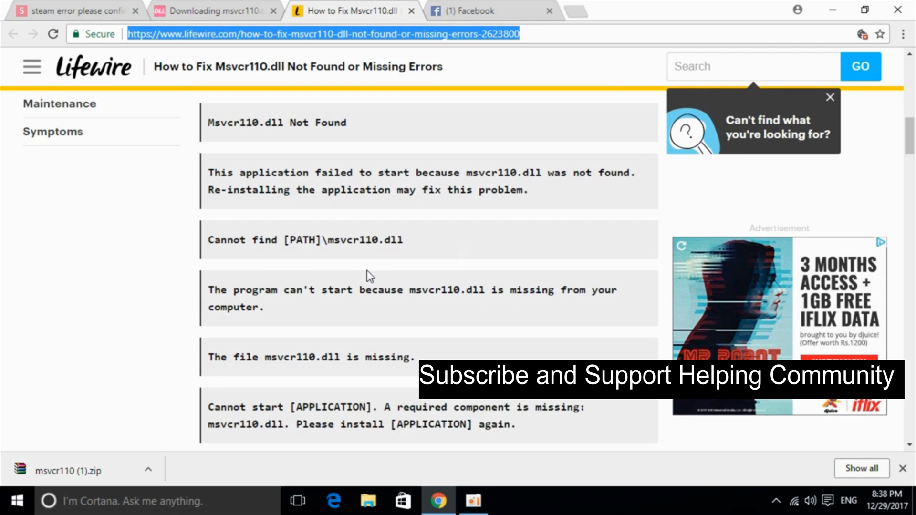
mouse_move(269, 154)
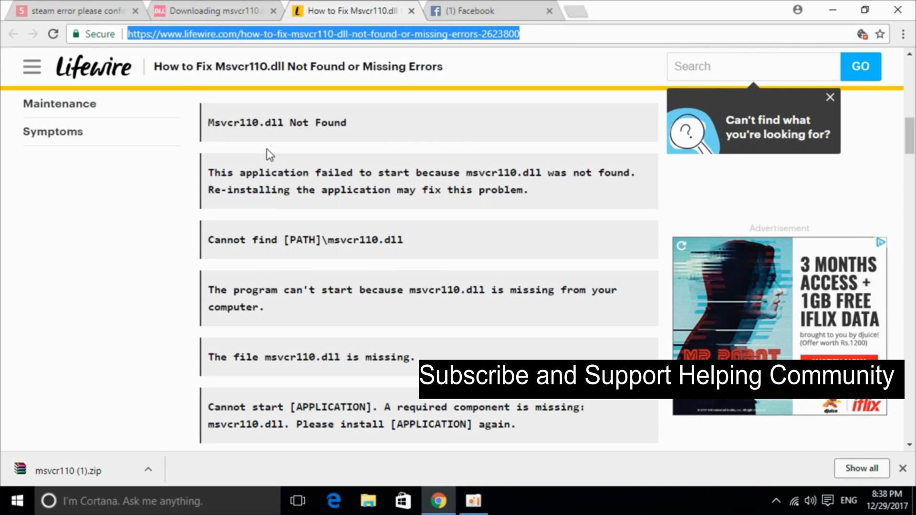
scroll("down", 3)
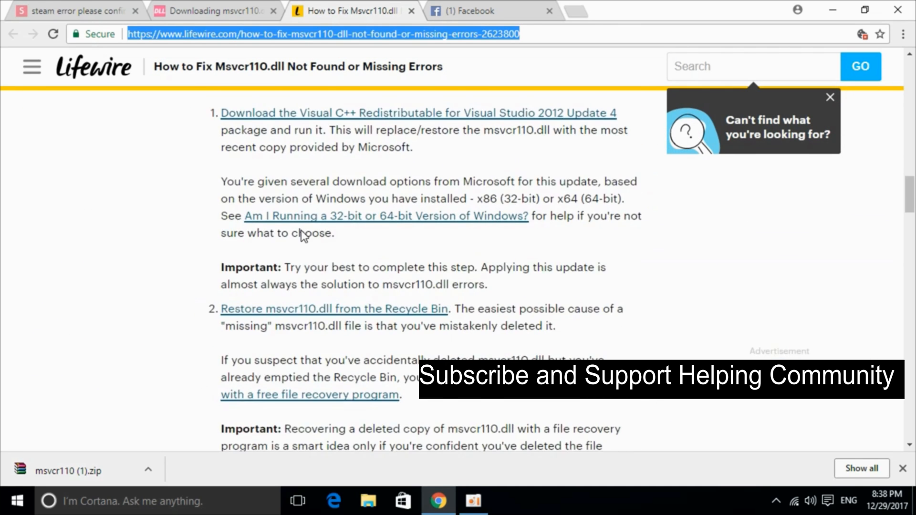
scroll("down", 3)
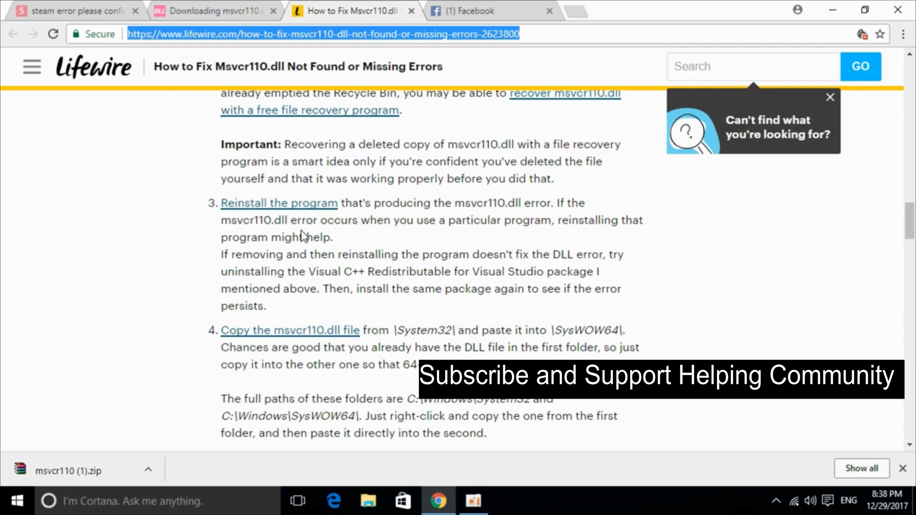